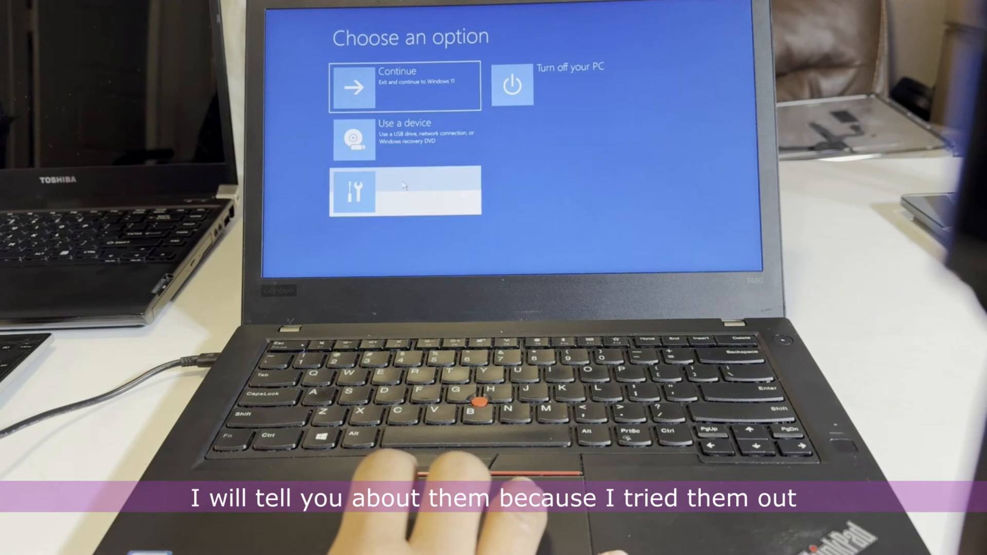
- Enter Troubleshoot and choose Reset this PC from the recovery options
left_click(405, 192)
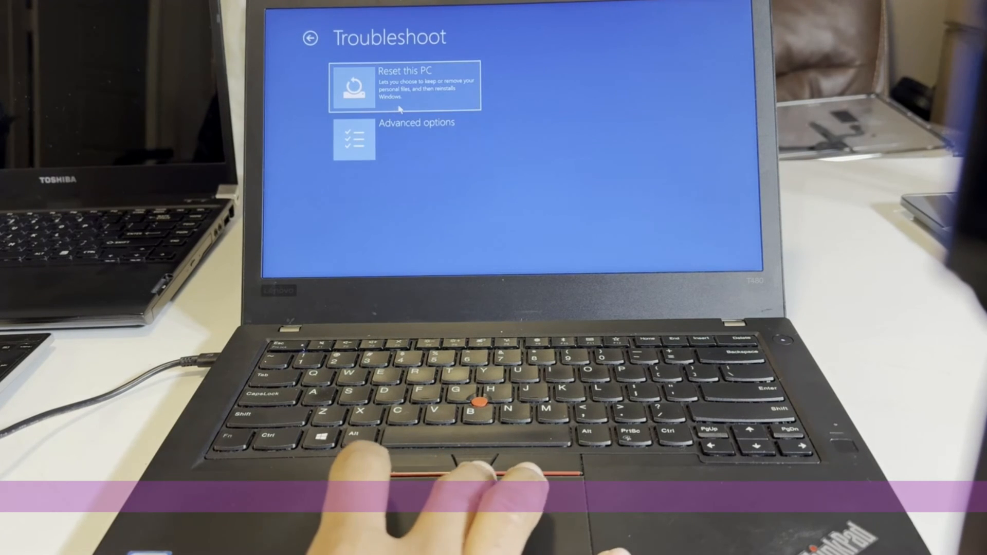
left_click(399, 88)
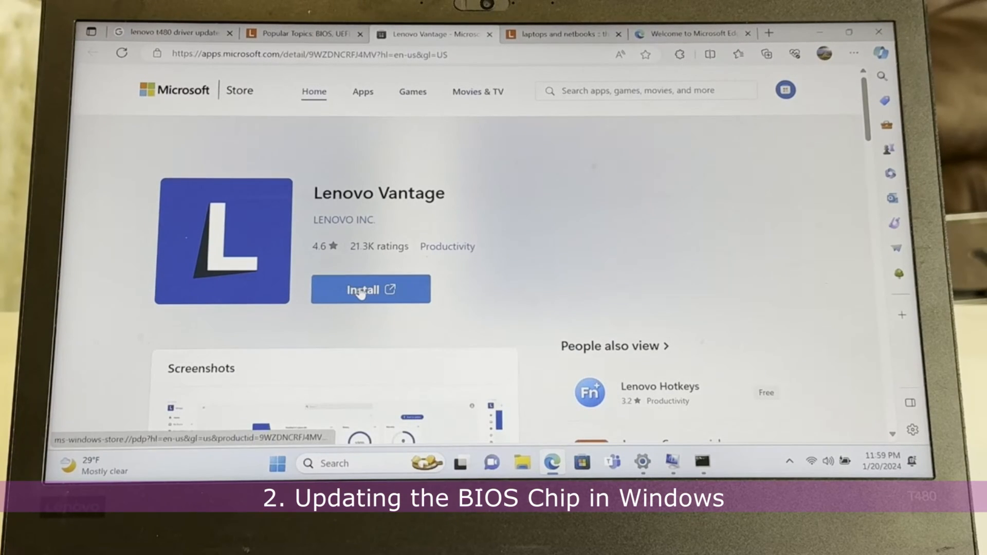
- Start installing the Lenovo Vantage app from its store page
left_click(362, 289)
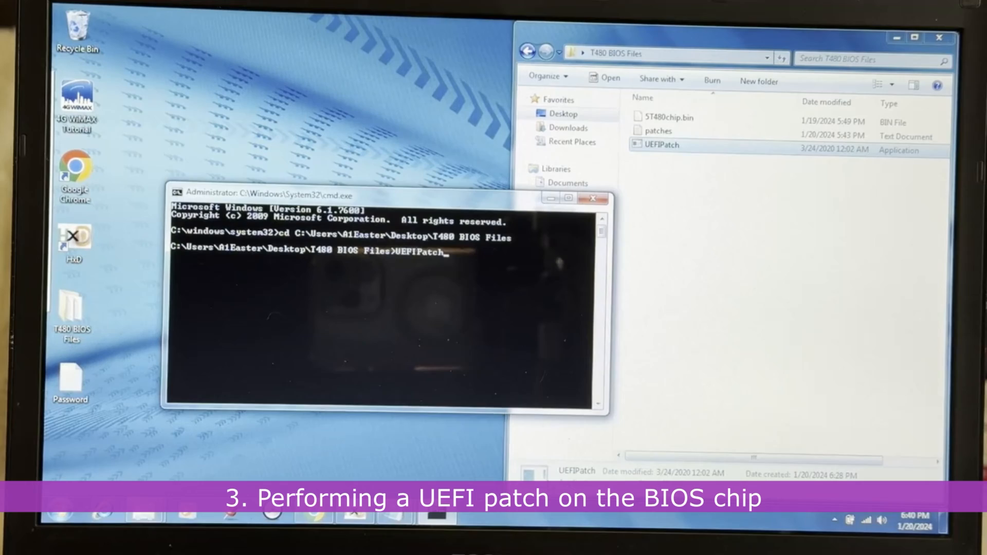
- Run UEFIPatch from the T480 BIOS Files folder in Command Prompt
left_click(667, 118)
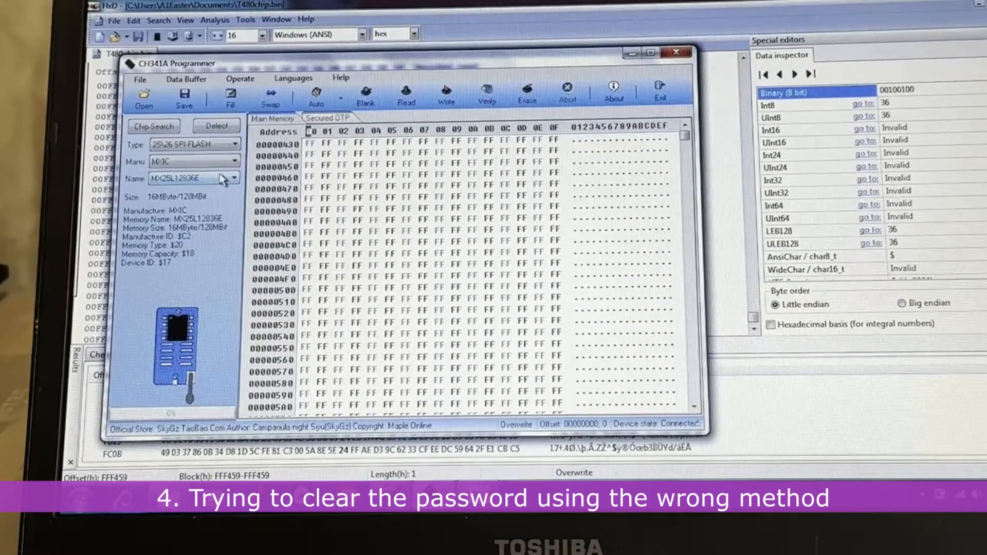
- Detect the MX25L12835F chip and read its contents into memory
left_click(233, 179)
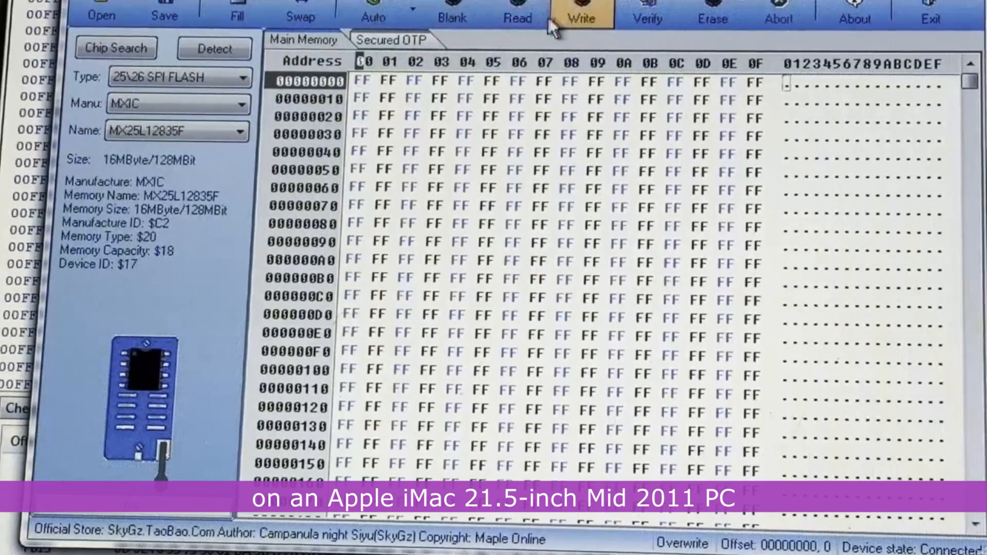
left_click(517, 18)
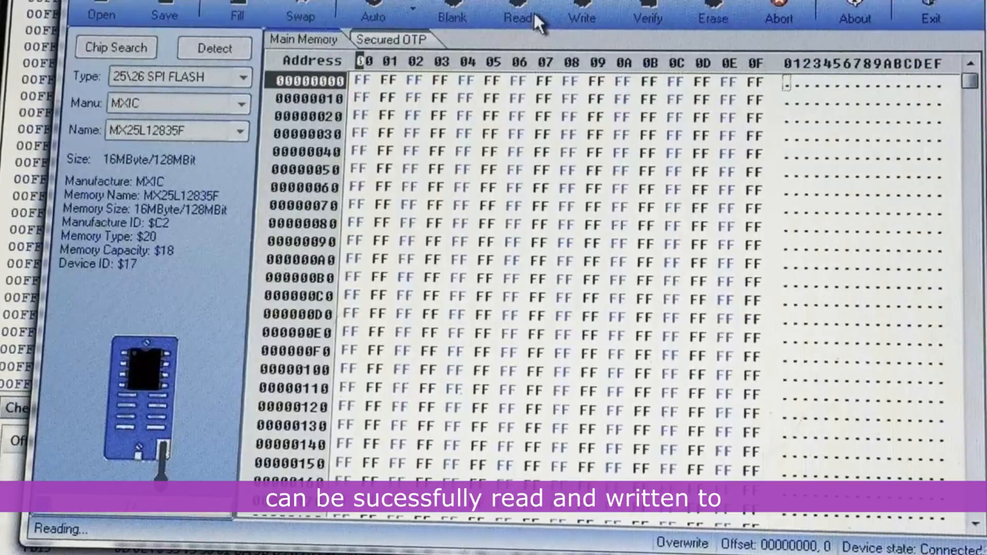
left_click(516, 16)
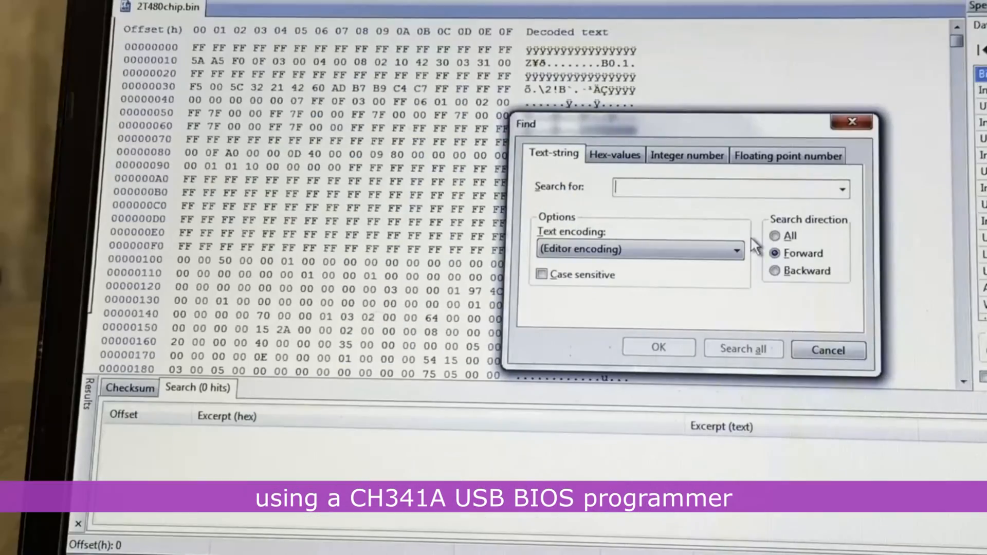
- Search the BIOS dump for the text string $SVS
type("$")
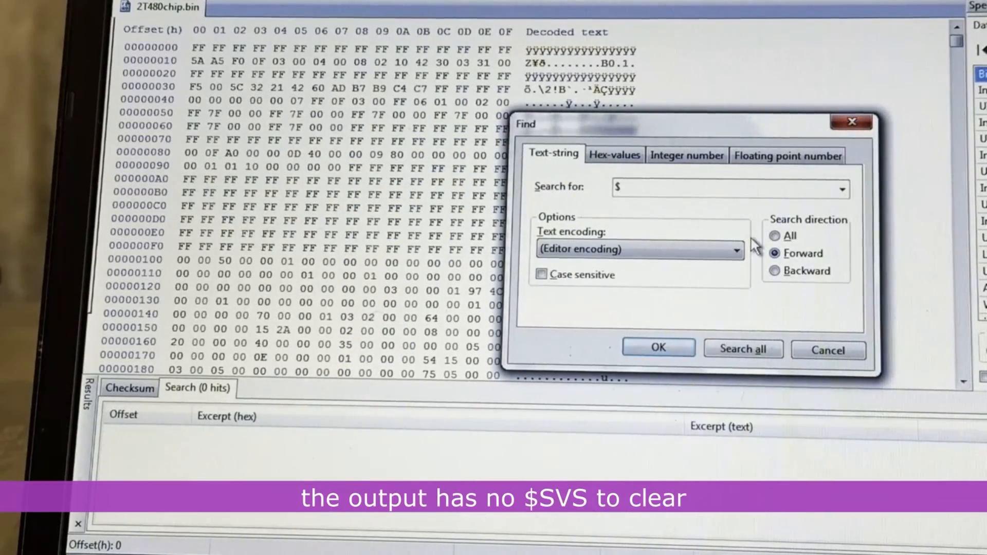
type("SVS")
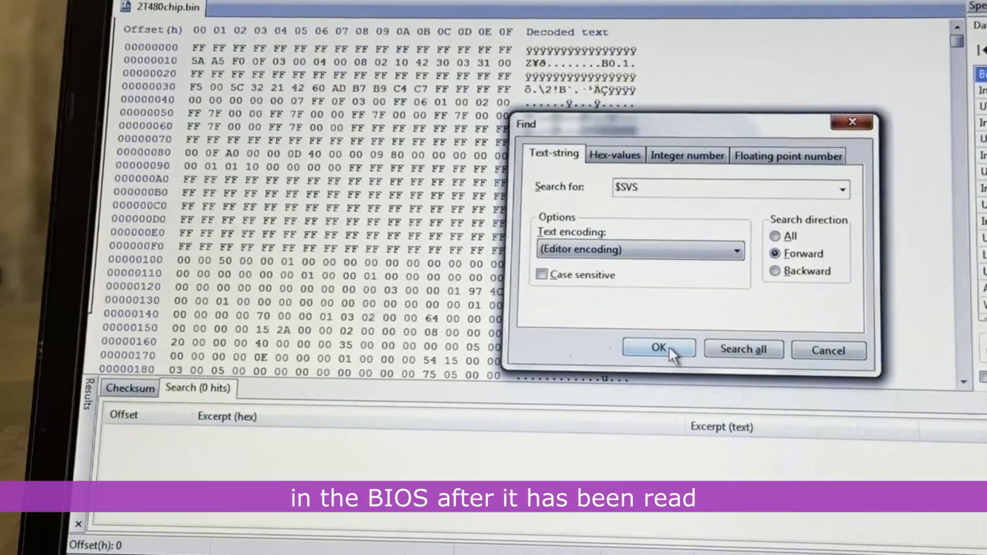
left_click(658, 347)
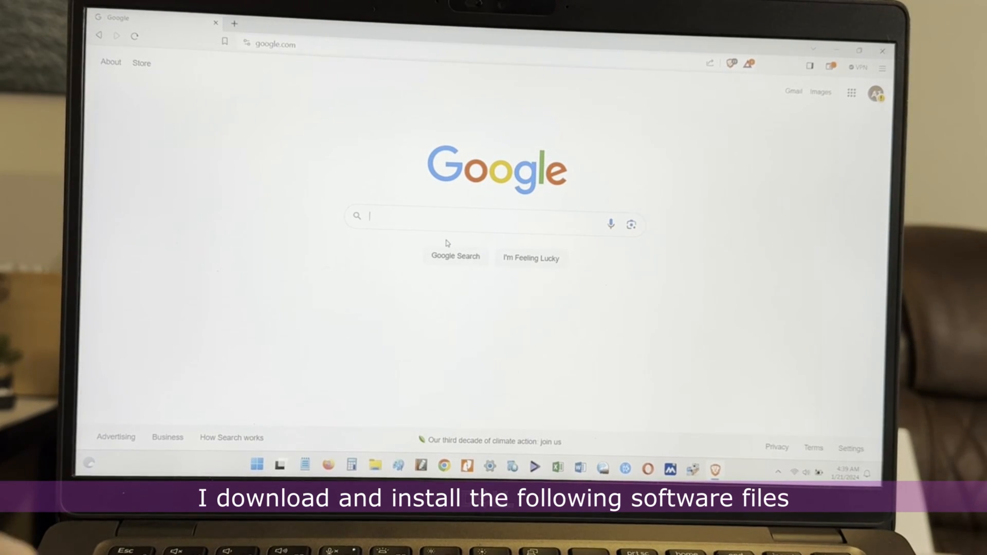
- Search Google for asprogrammer
type("asprogrammer")
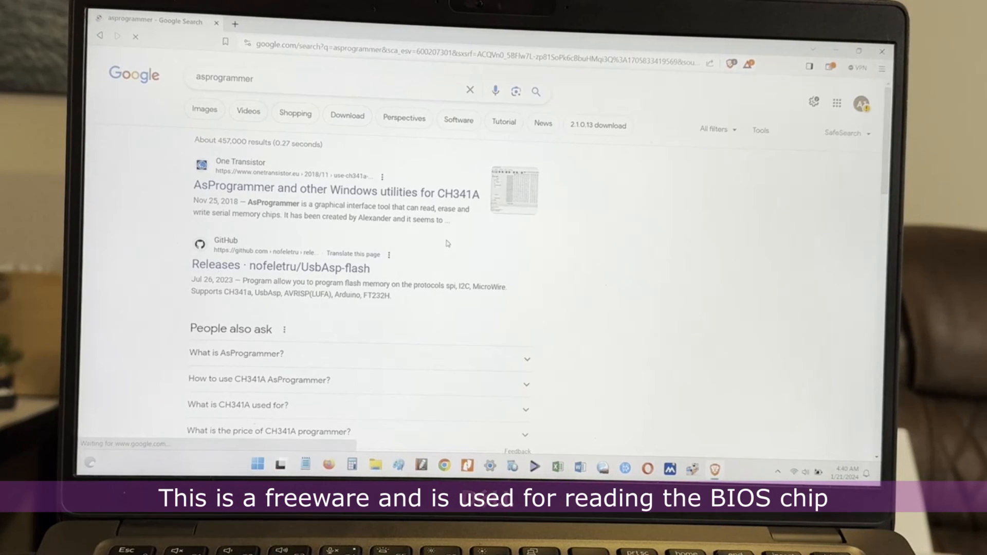
mouse_move(358, 194)
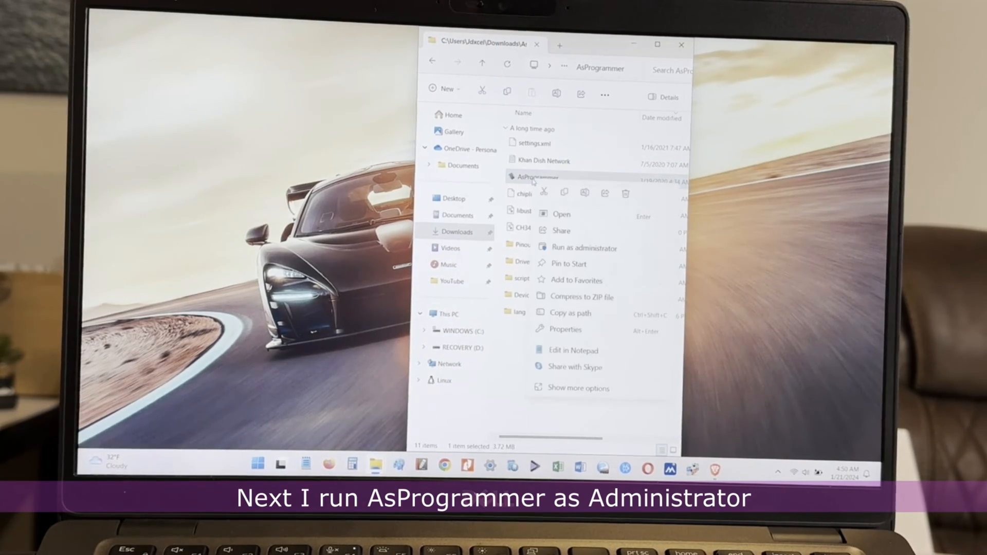
- Run AsProgrammer as administrator and select the MX25L12873F chip
left_click(583, 248)
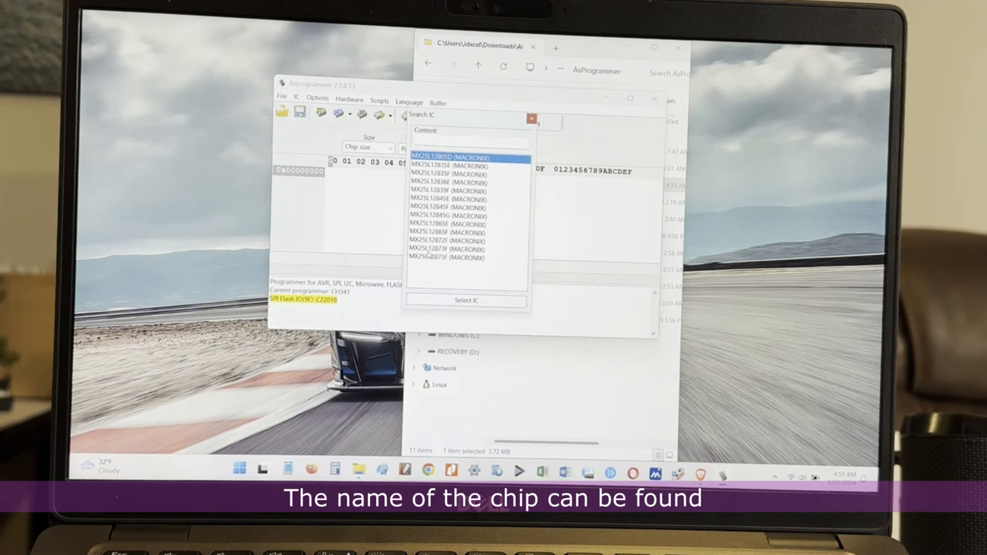
left_click(448, 249)
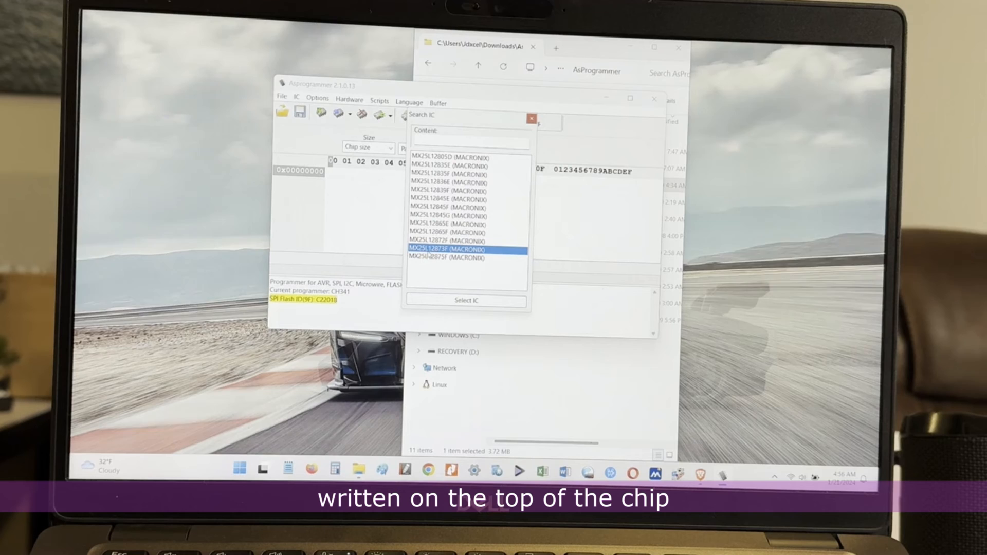
left_click(465, 300)
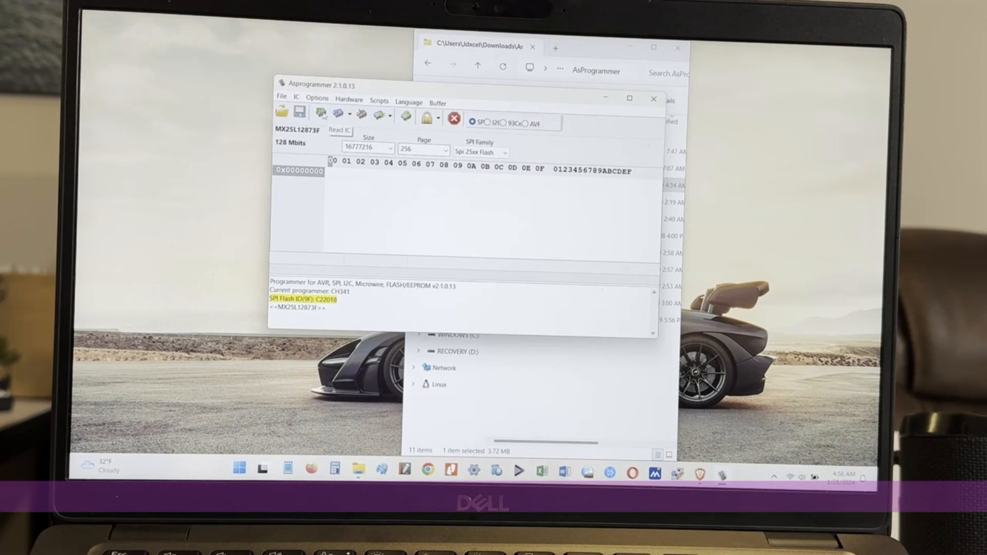
- Read the whole chip and save the dump as T480Bios.bin in Downloads
left_click(339, 132)
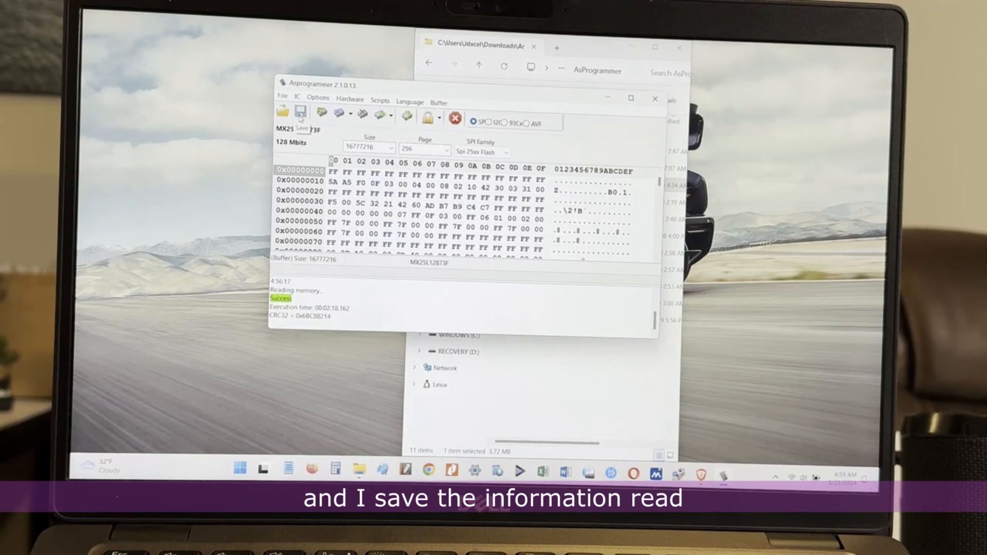
left_click(300, 116)
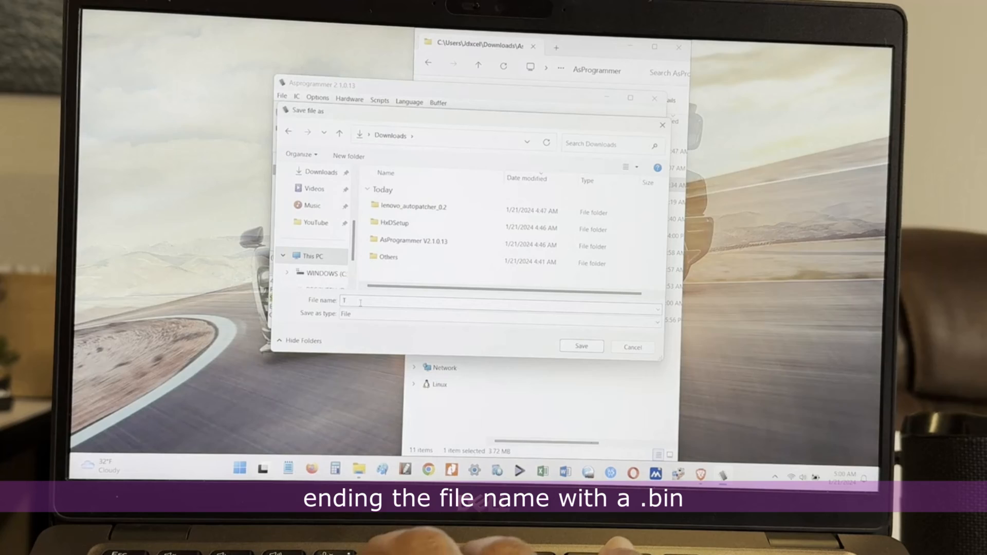
type("48")
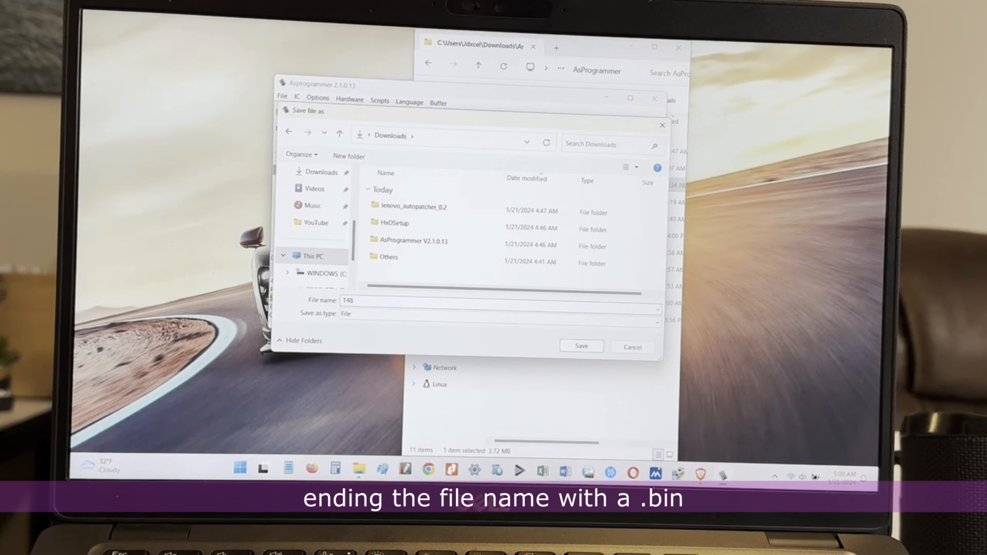
type("0B")
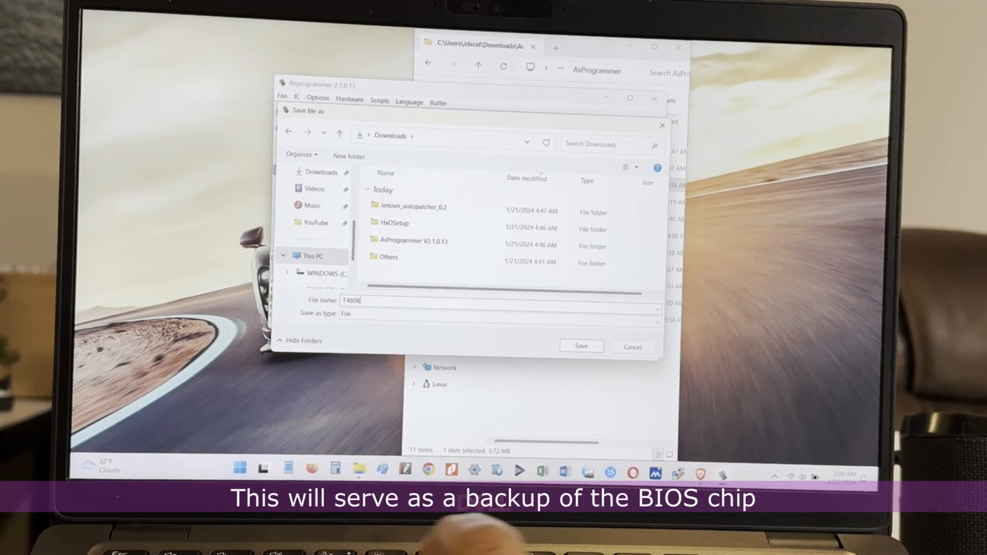
type("ios")
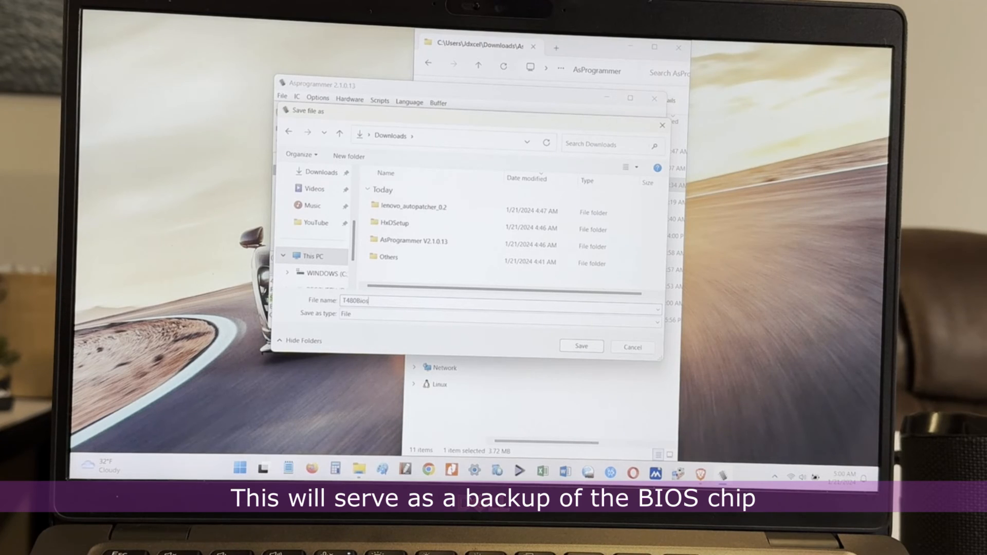
type(".bin")
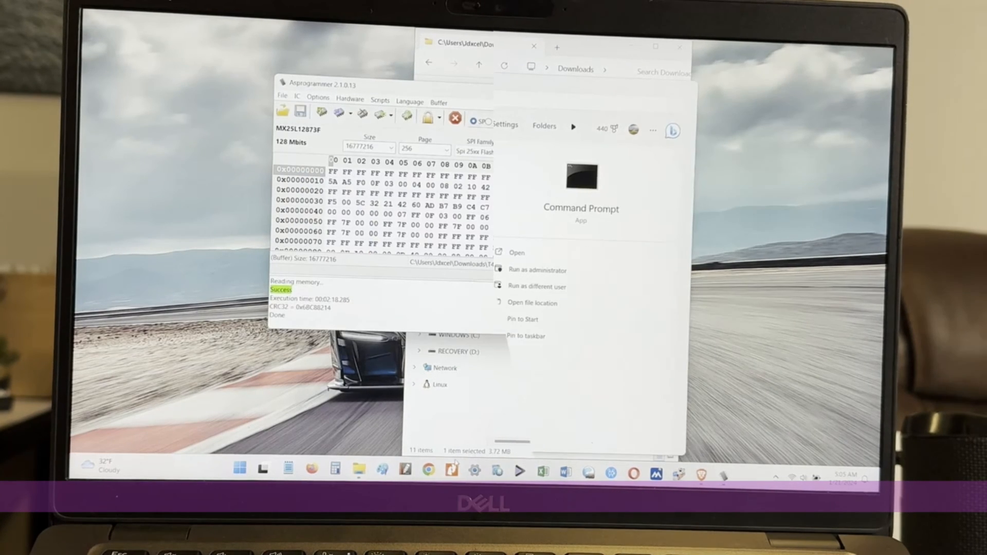
- Start an elevated Command Prompt and change into C:\Users\Jdxcel\Downloads
left_click(537, 269)
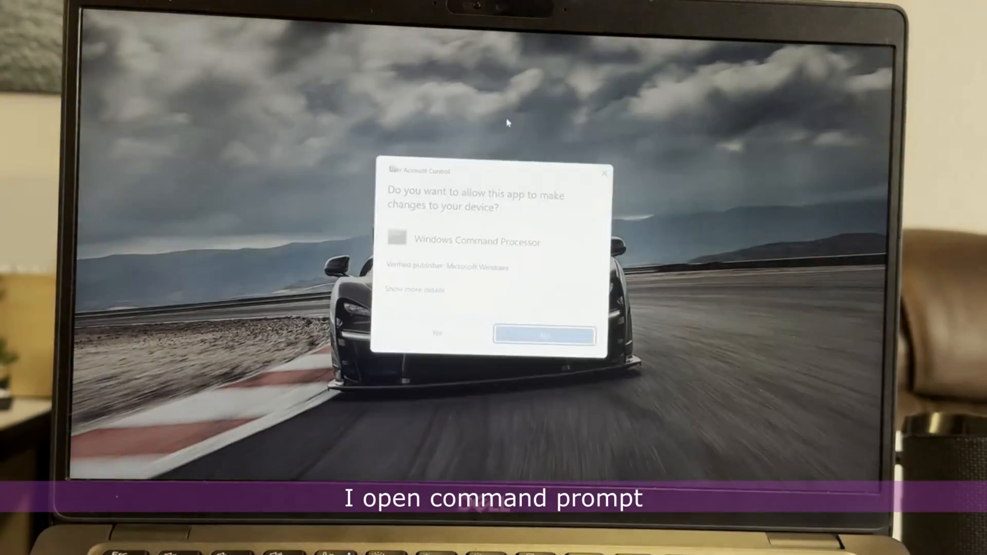
left_click(543, 334)
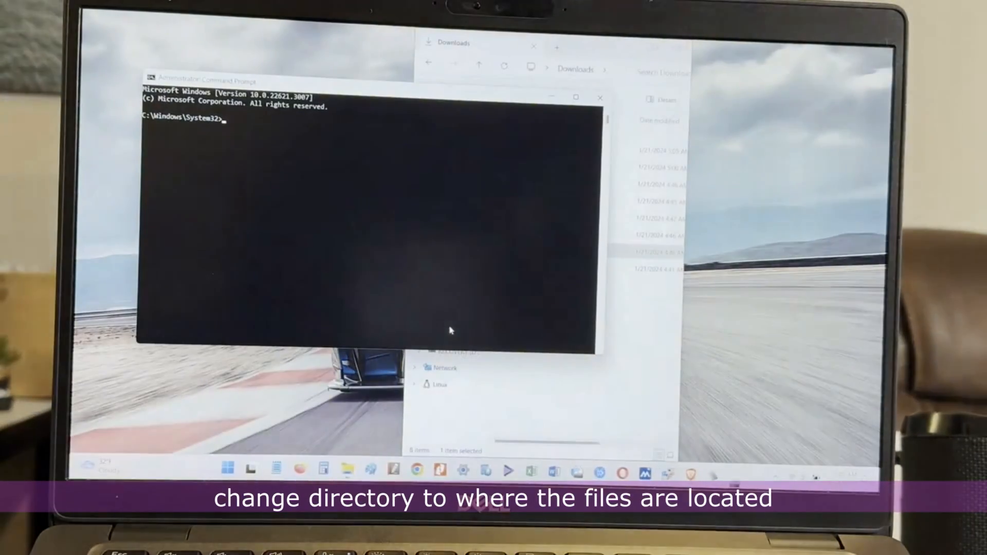
type("cd C:\\Users\\Jdxcel\\Downloads")
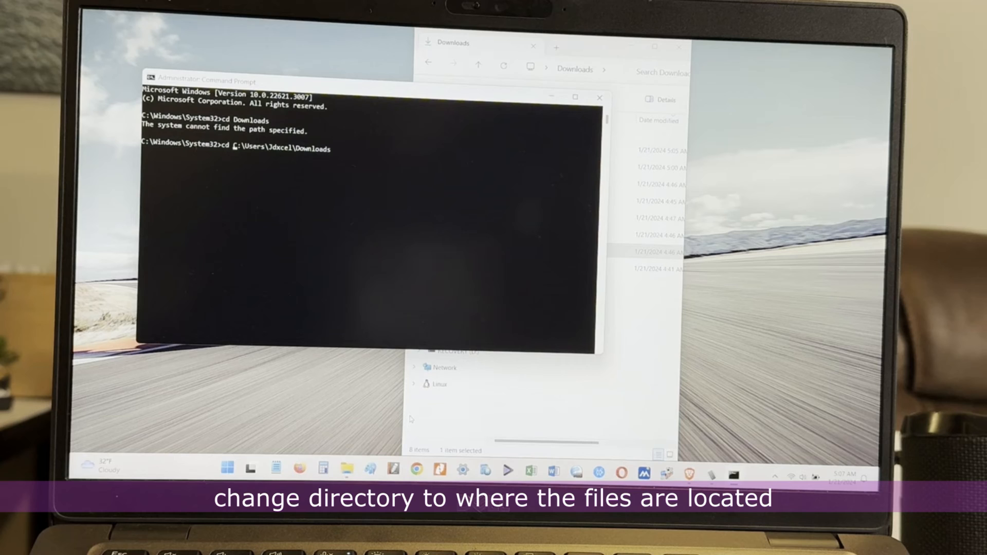
key("Enter")
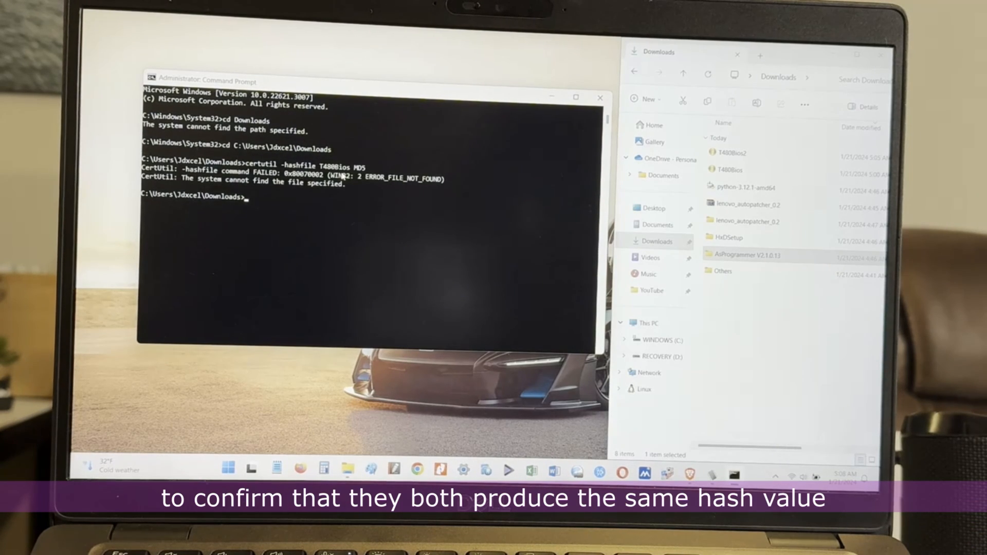
- Compute the MD5 hash of T480Bios.bin with certutil -hashfile
type("certutil -hashfile T480Bios MD5")
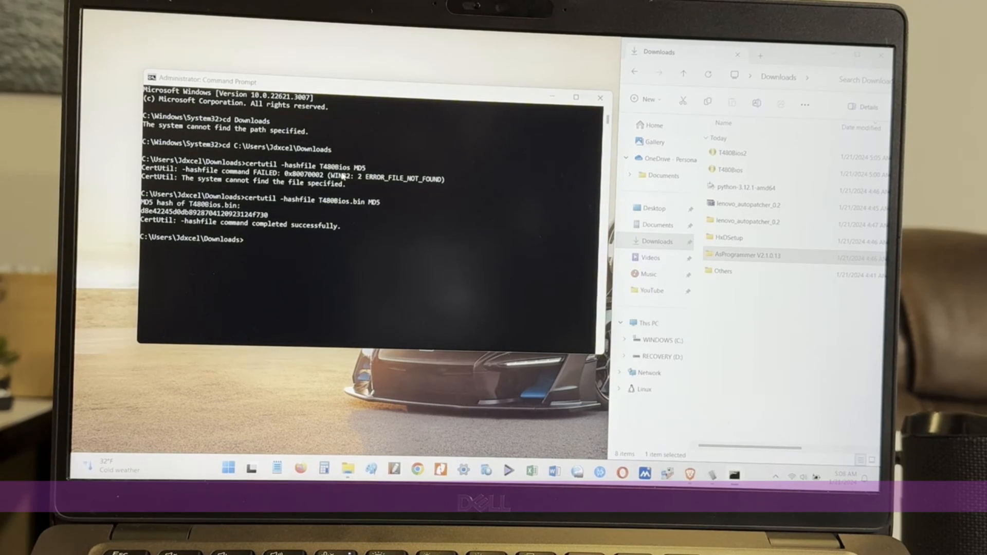
type("certutil -hashfile T480Bios.bin MD5")
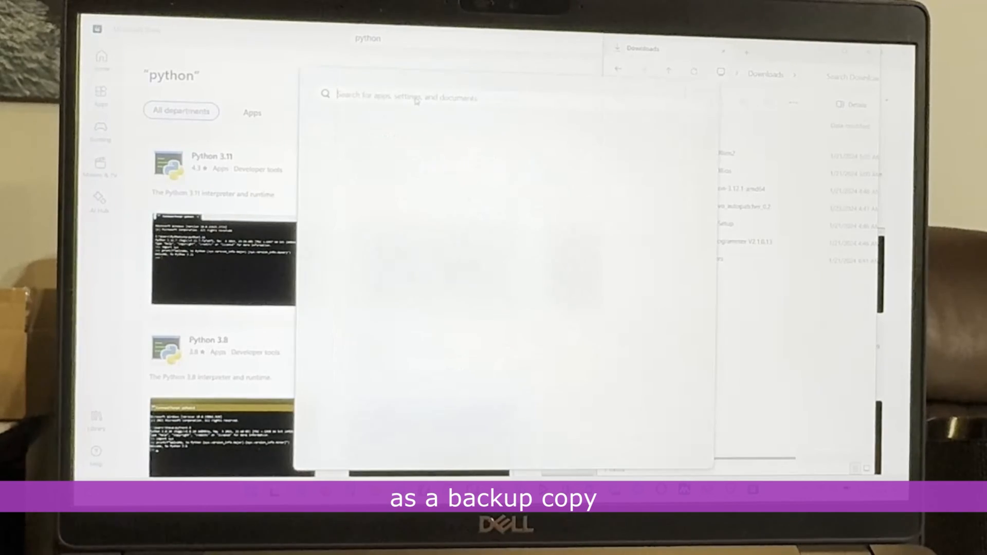
- Run autopatch on T480Bios2.bin from an elevated Command Prompt in lenovo_autopatcher
type("cmd")
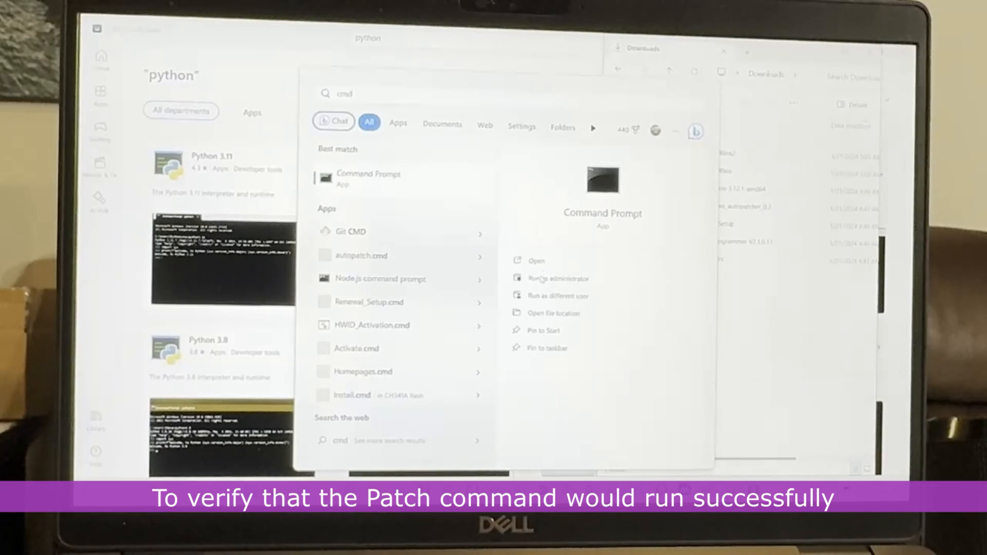
left_click(561, 279)
type("autopatch T480Bios2")
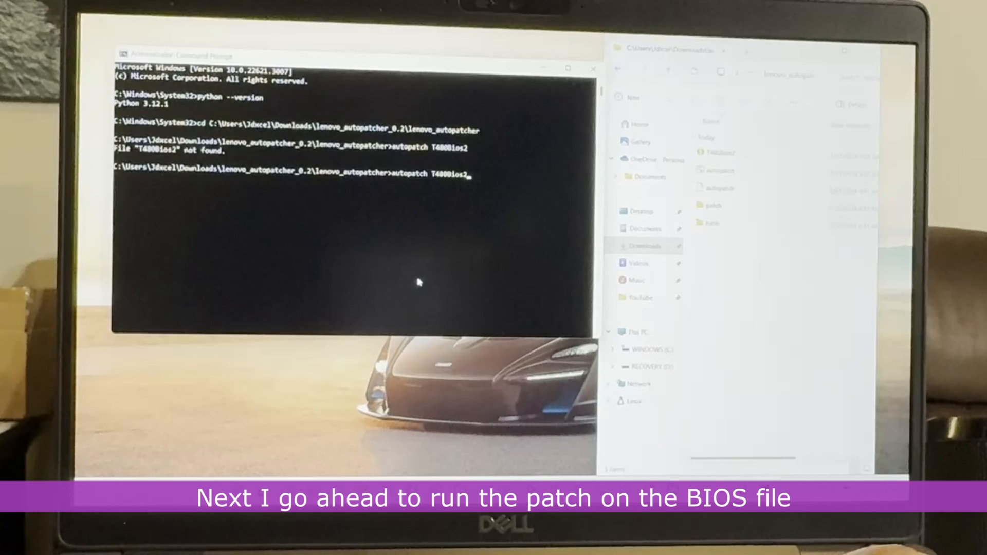
type(".bin")
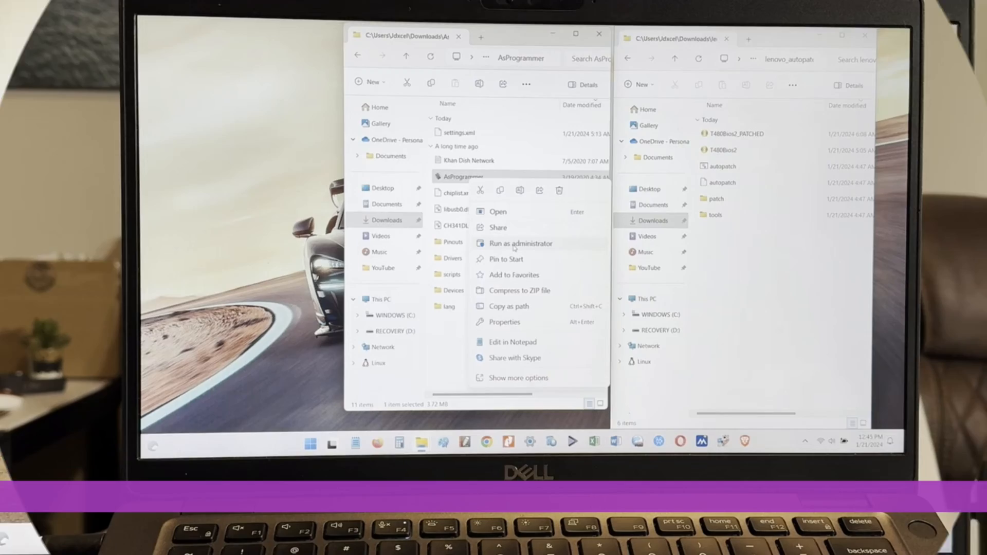
- Run AsProgrammer as administrator and detect the chip as MX25L12873F
left_click(520, 242)
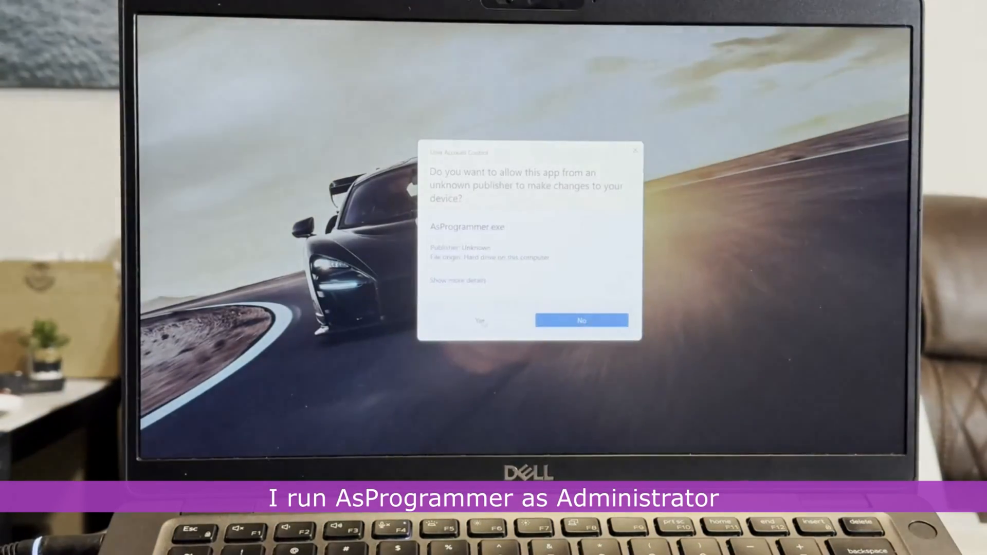
left_click(481, 320)
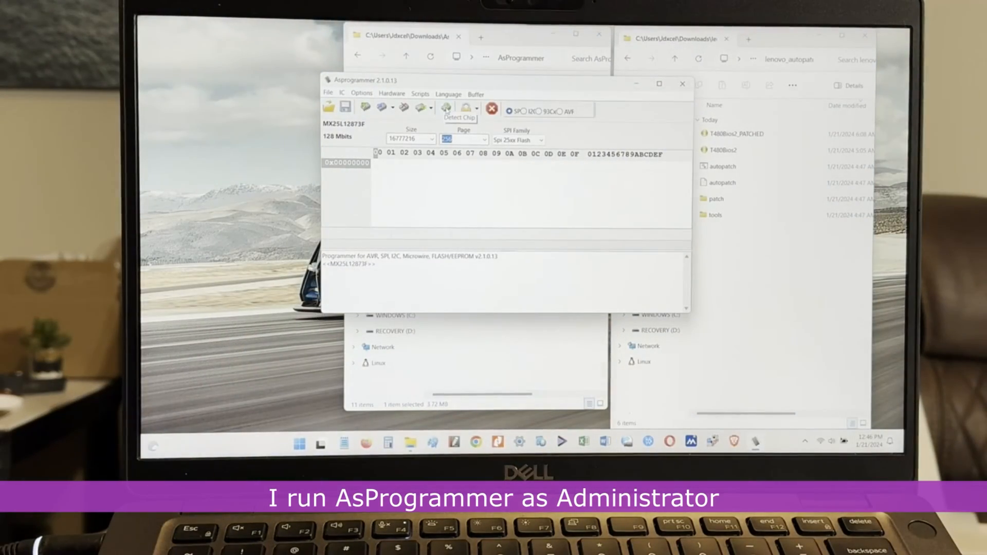
left_click(445, 108)
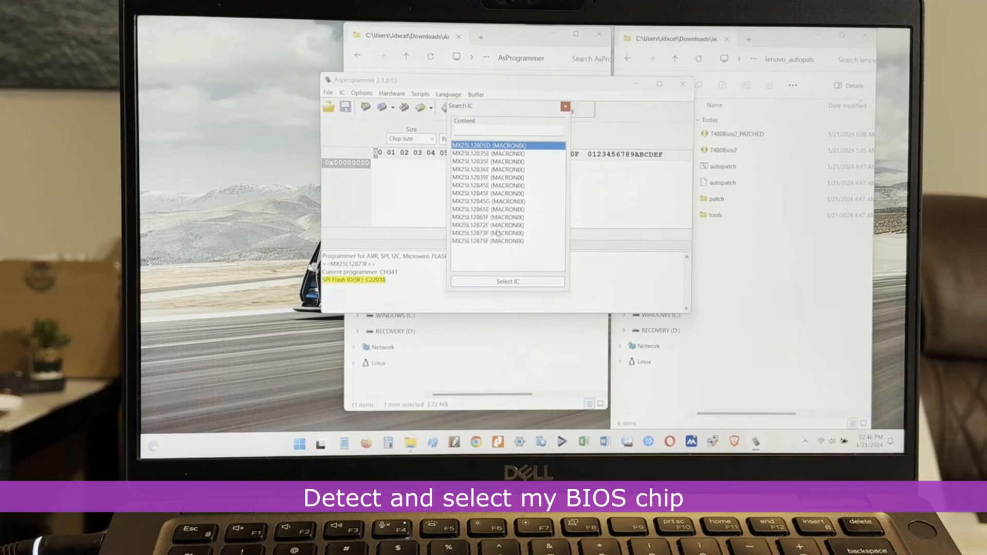
left_click(507, 280)
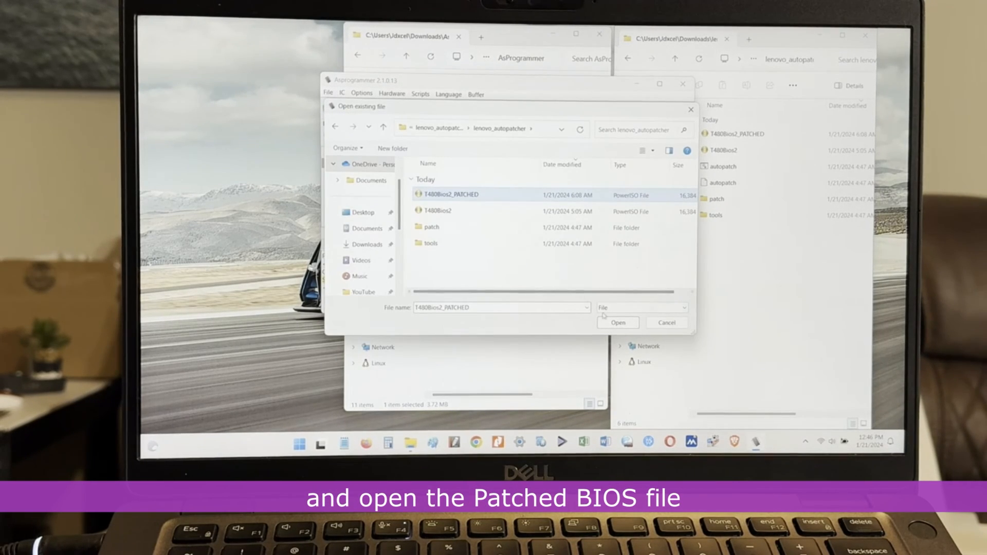
- Load T480Bios2_PATCHED, include unprotect before writing, and start erasing and programming the chip
left_click(618, 322)
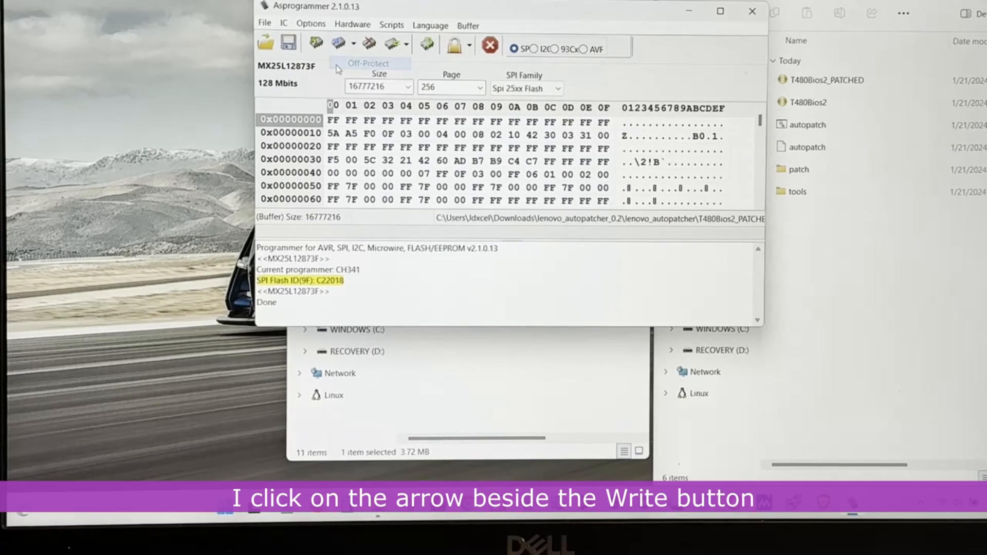
left_click(350, 43)
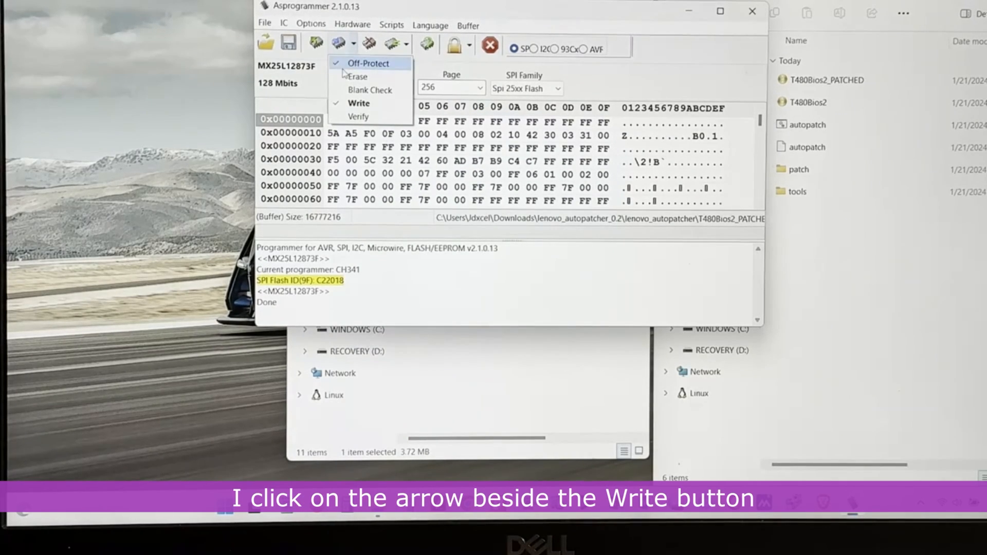
left_click(358, 76)
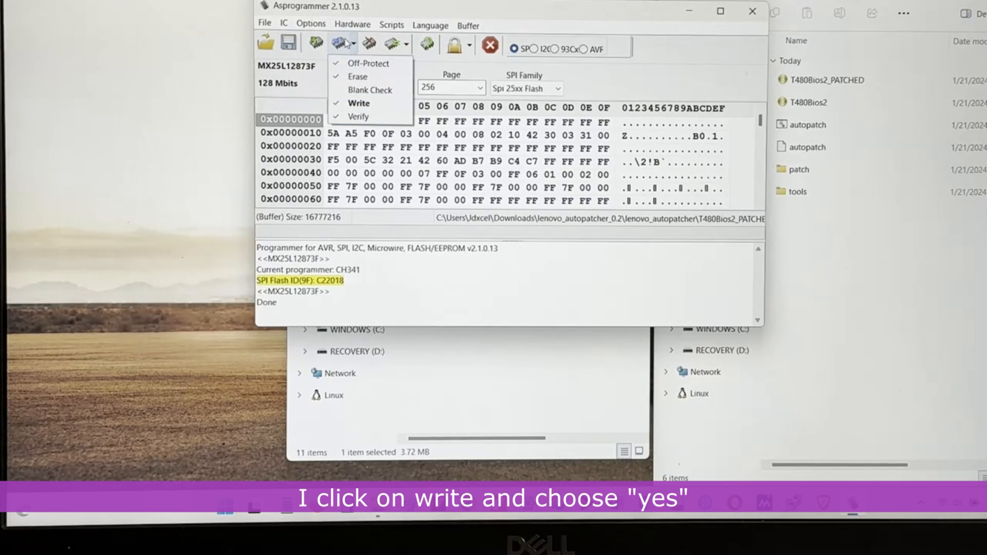
left_click(357, 102)
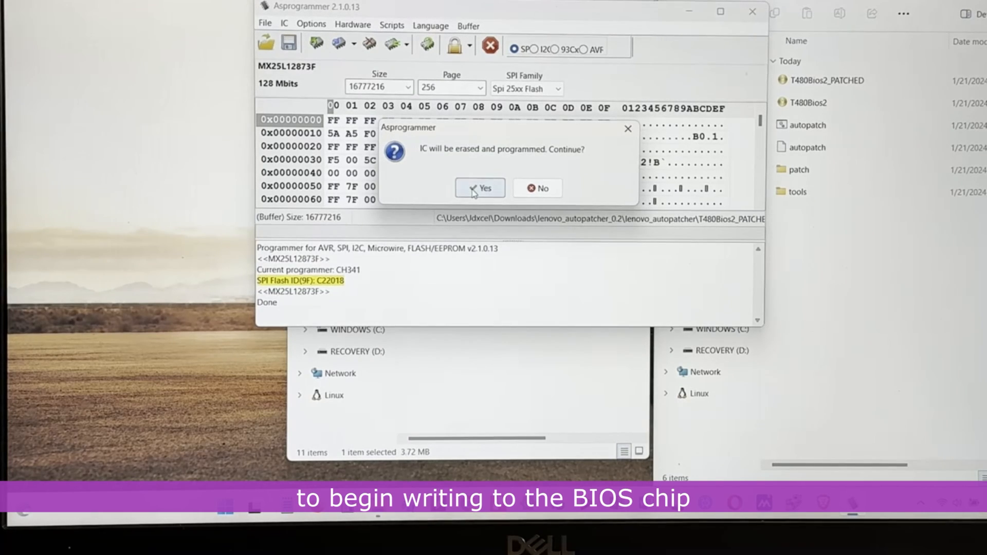
left_click(479, 187)
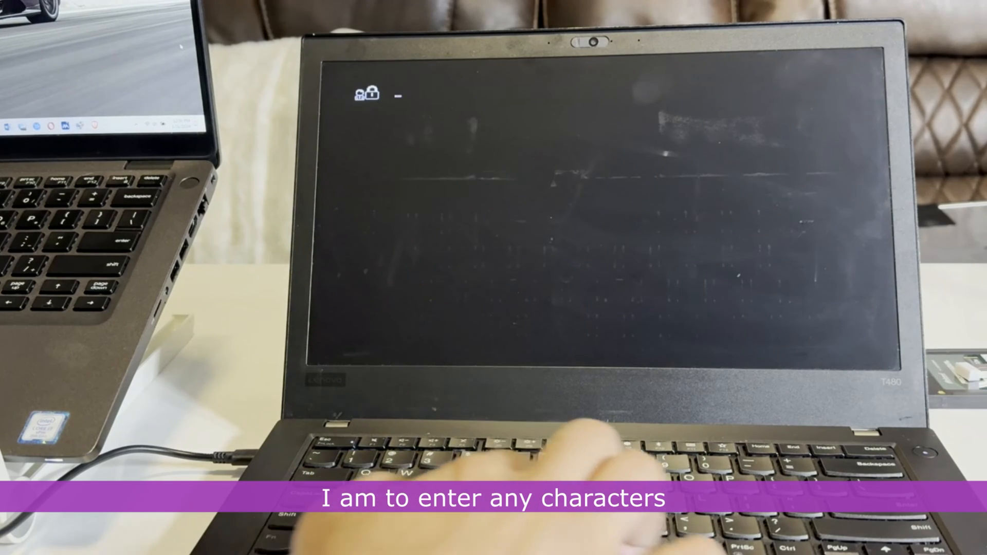
- Enter characters at the ThinkPad boot password prompt that still appears
type("***")
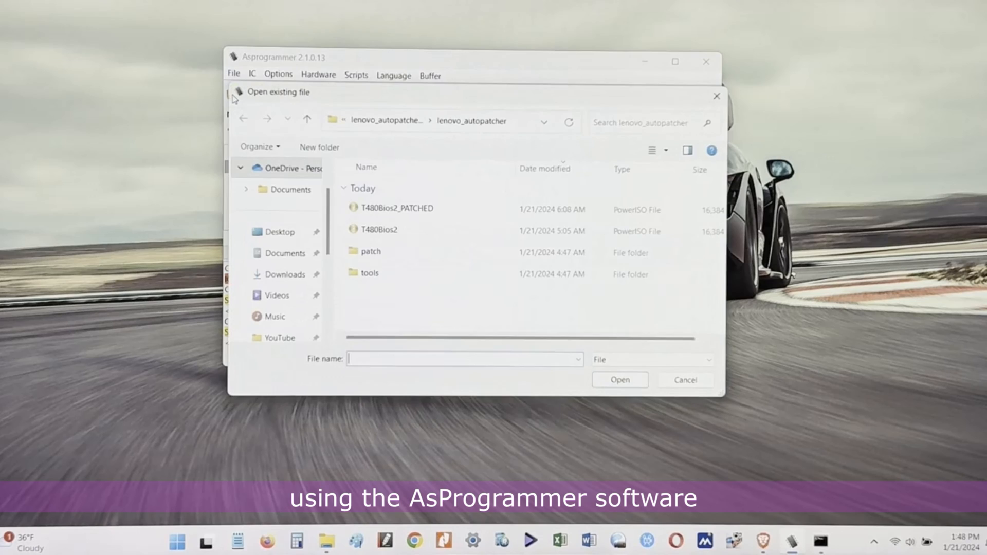
- Load the T480Bios2 image, tick Erase before writing, and confirm programming the chip
left_click(379, 229)
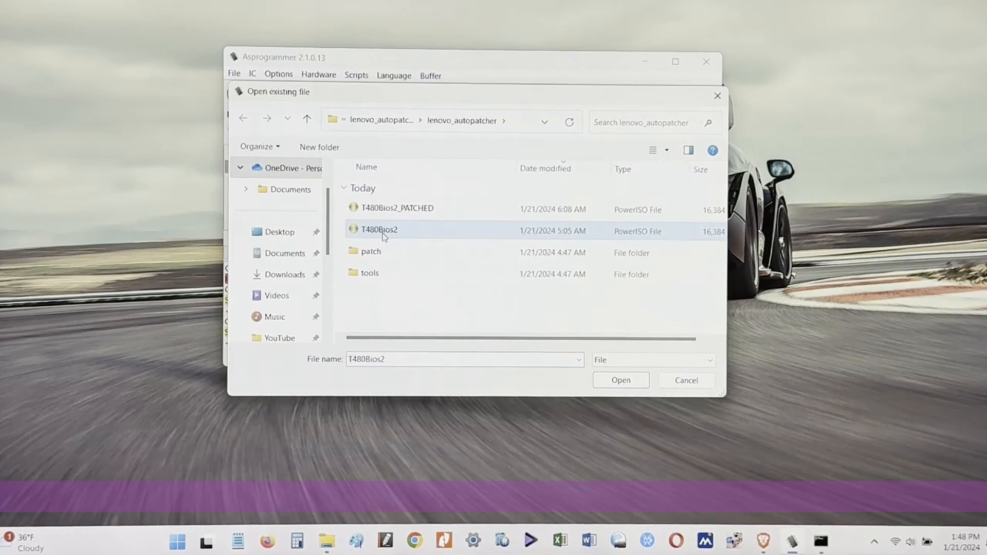
left_click(620, 380)
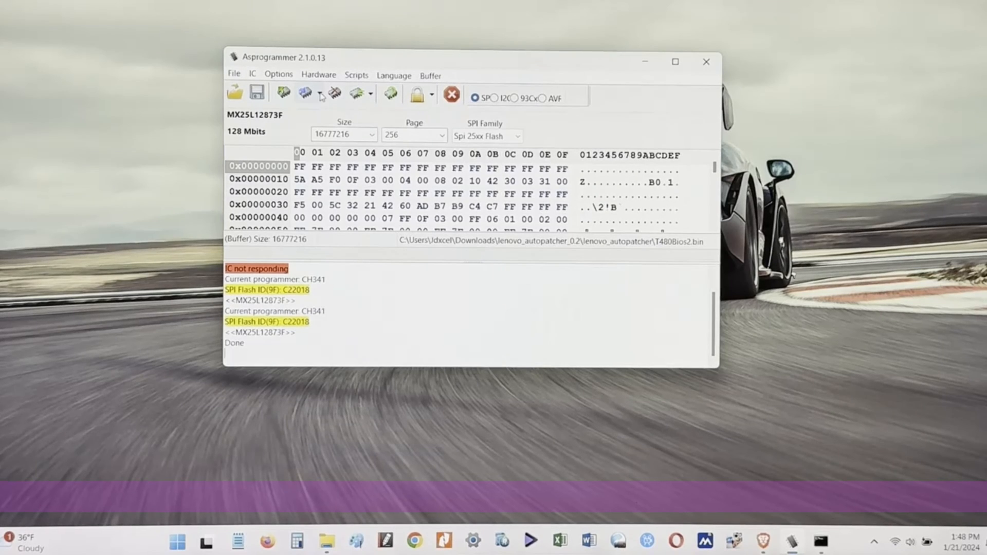
left_click(303, 93)
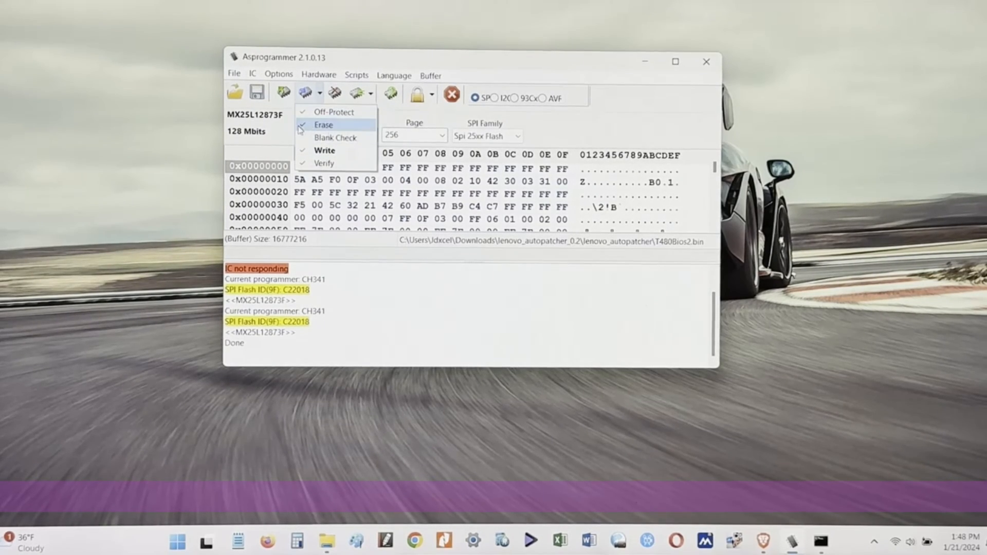
left_click(323, 124)
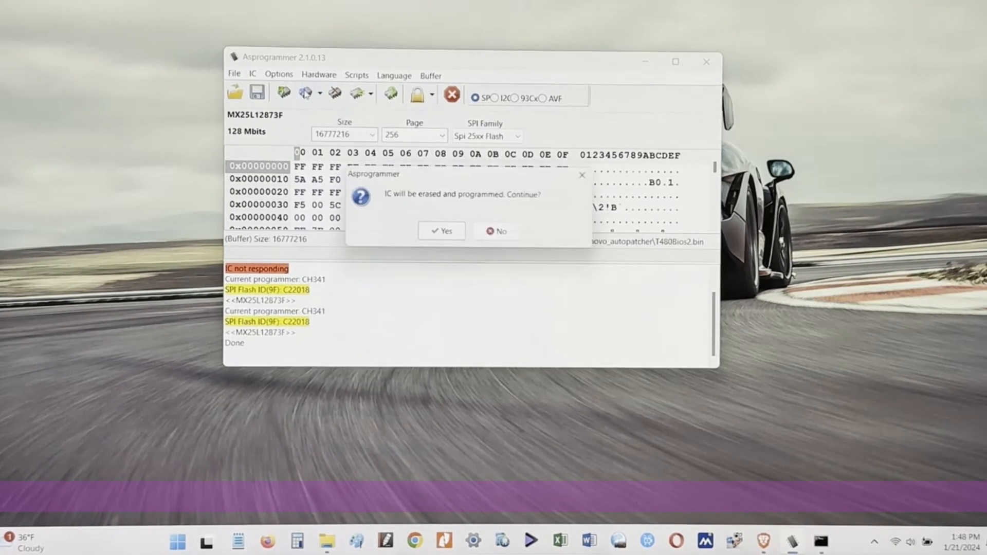
left_click(441, 231)
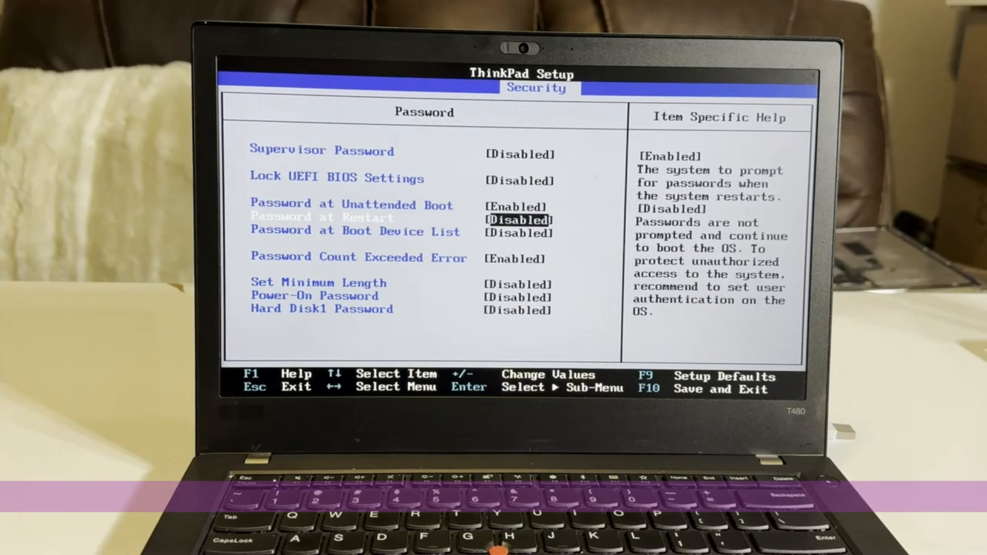
- Move down to the Password at Boot Device List entry on the Security password page
key("Down")
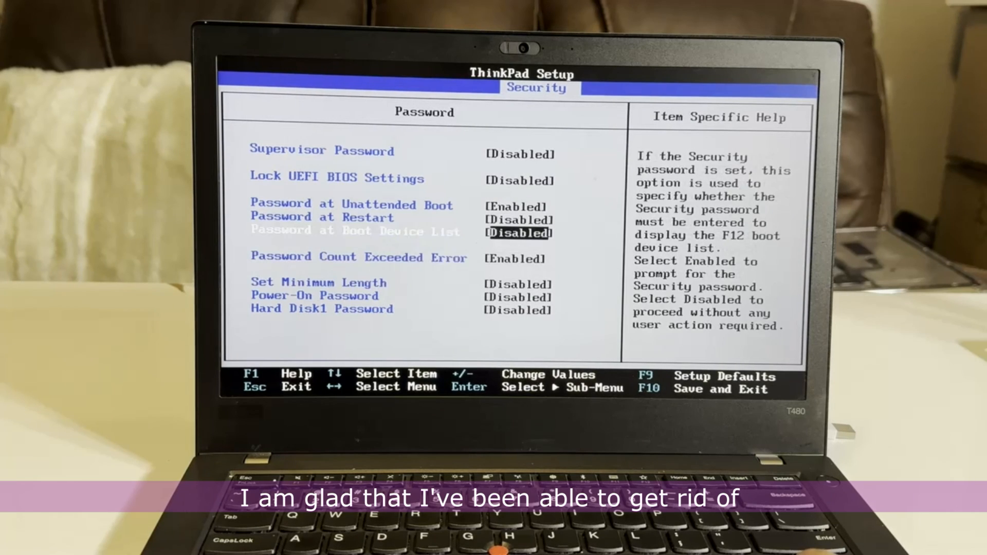